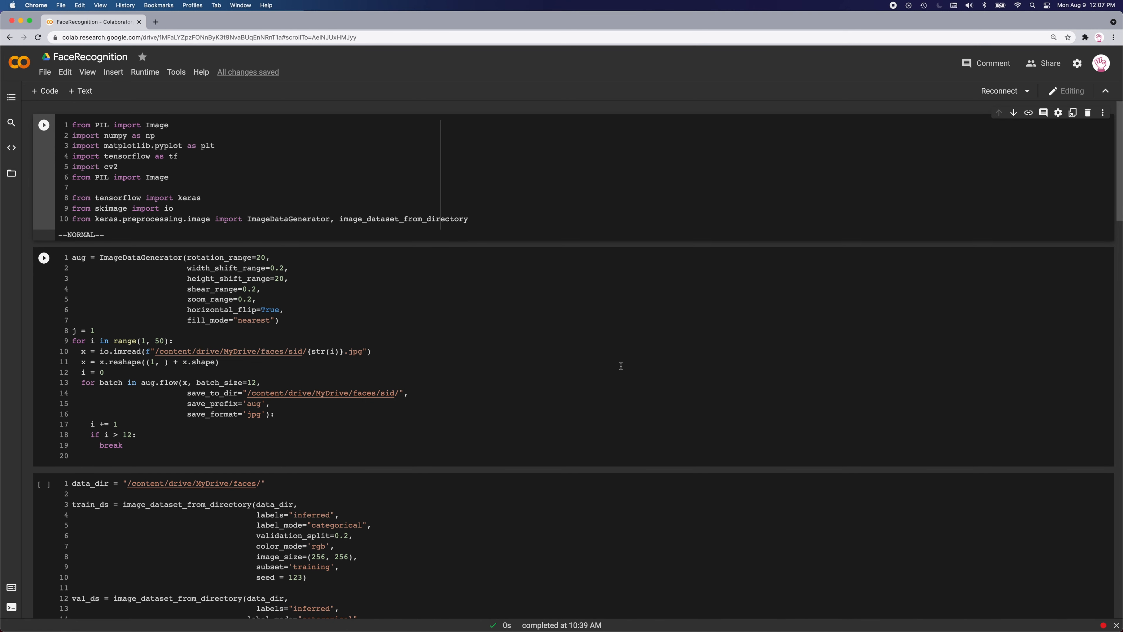
mouse_move(624, 357)
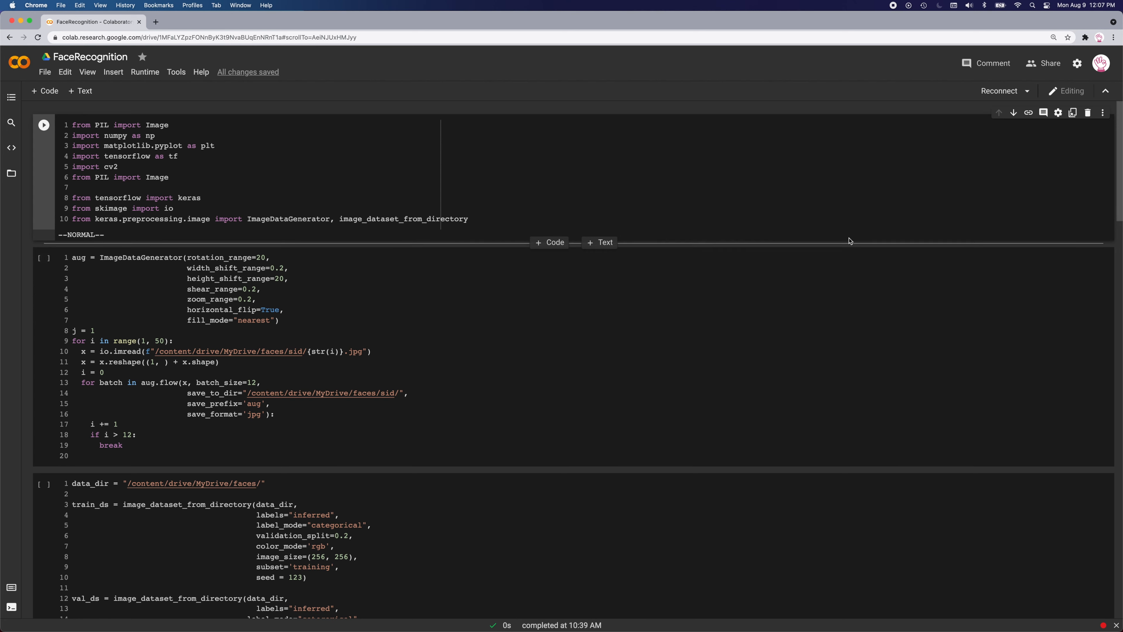
mouse_move(849, 240)
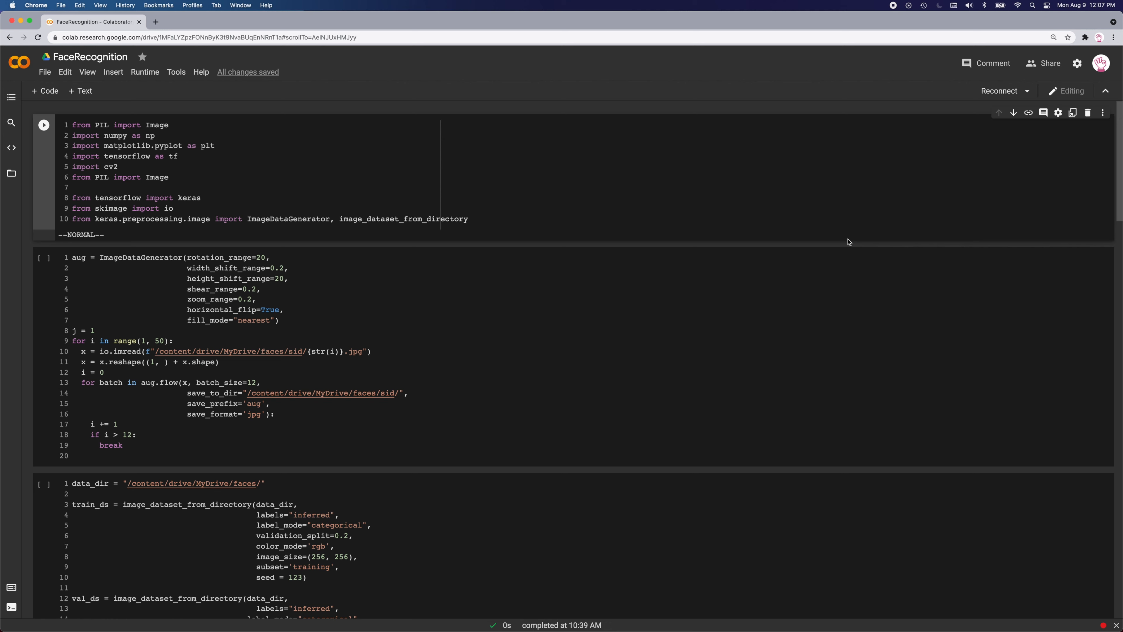
mouse_move(800, 313)
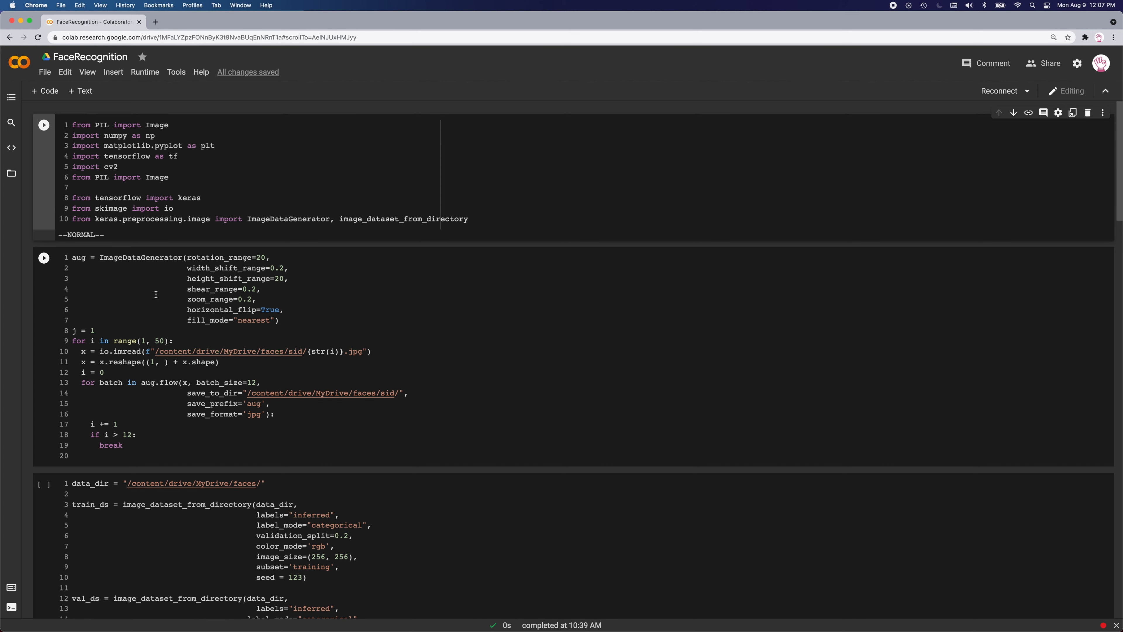
mouse_move(107, 259)
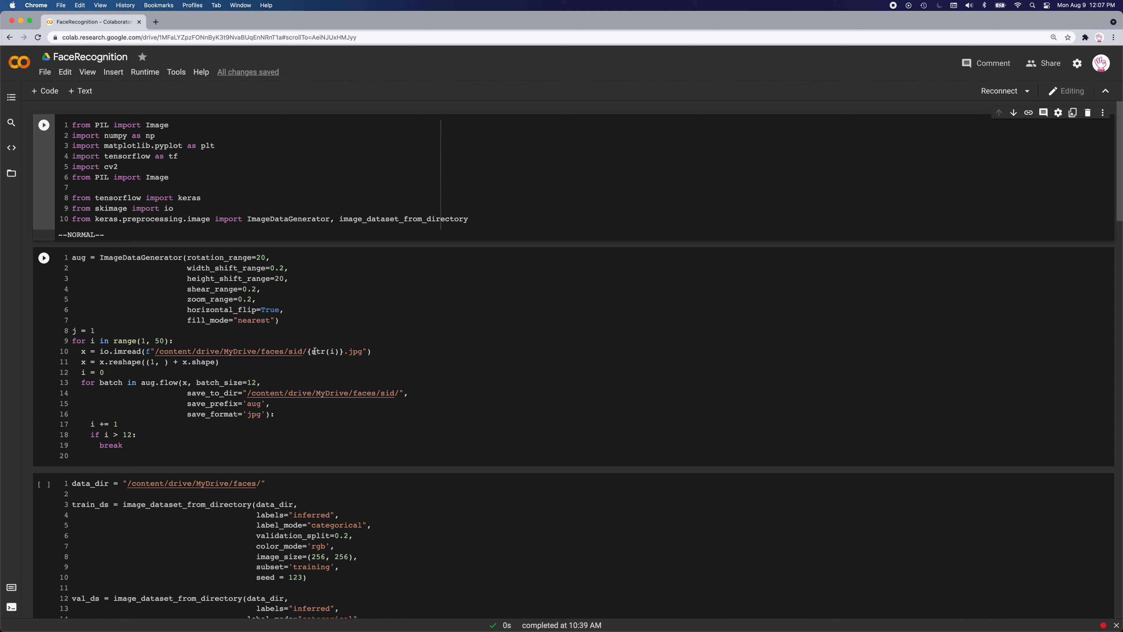
mouse_move(102, 351)
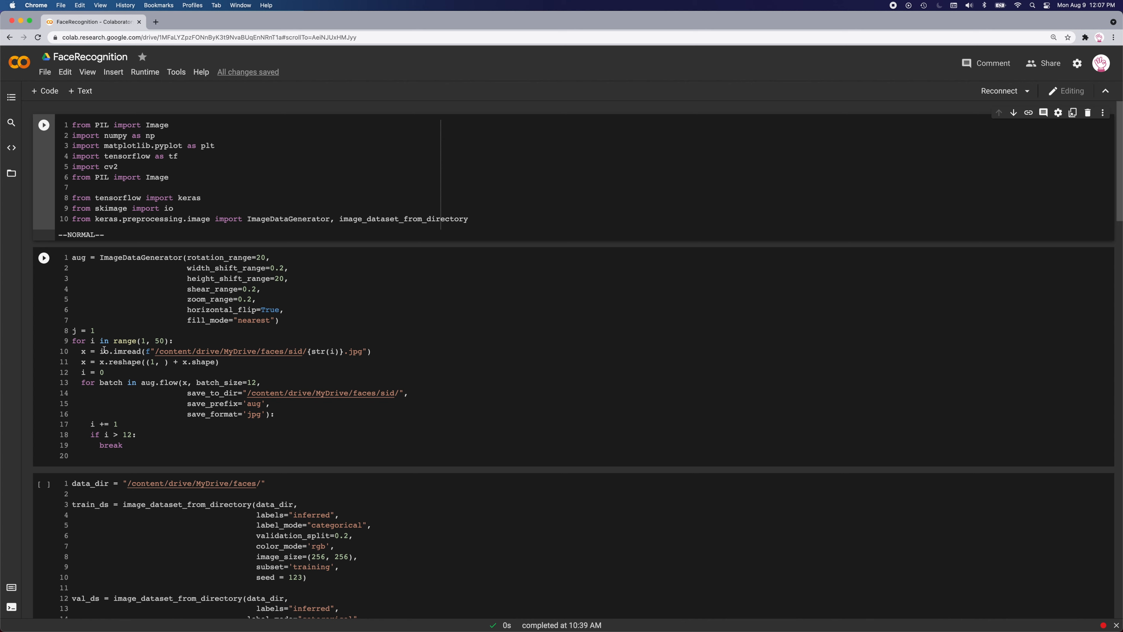
mouse_move(300, 355)
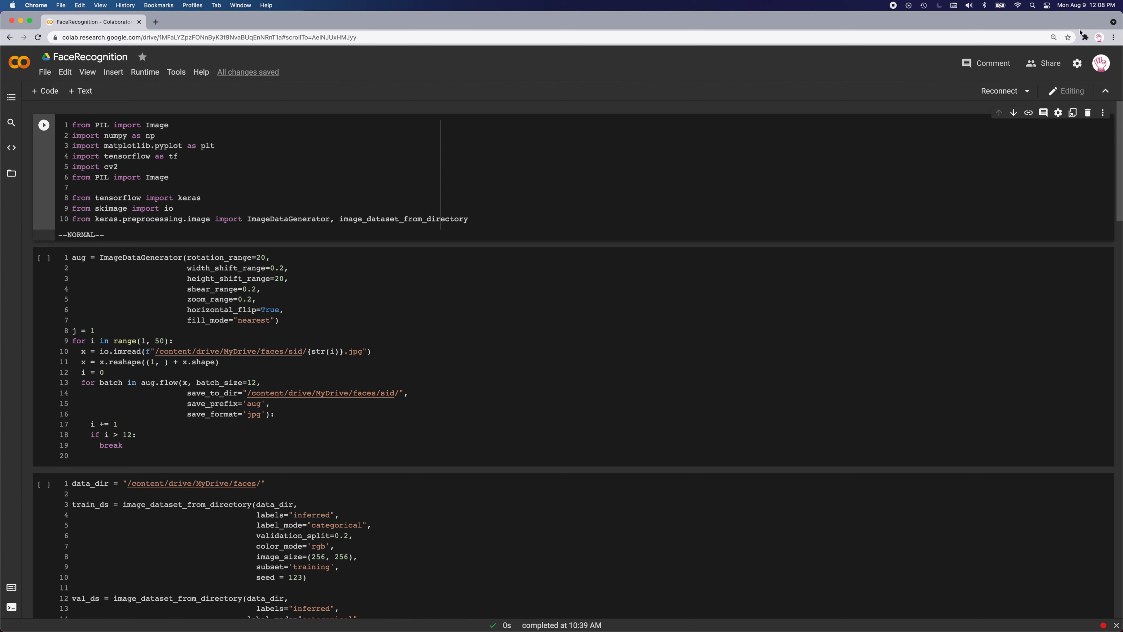
scroll("down", 3)
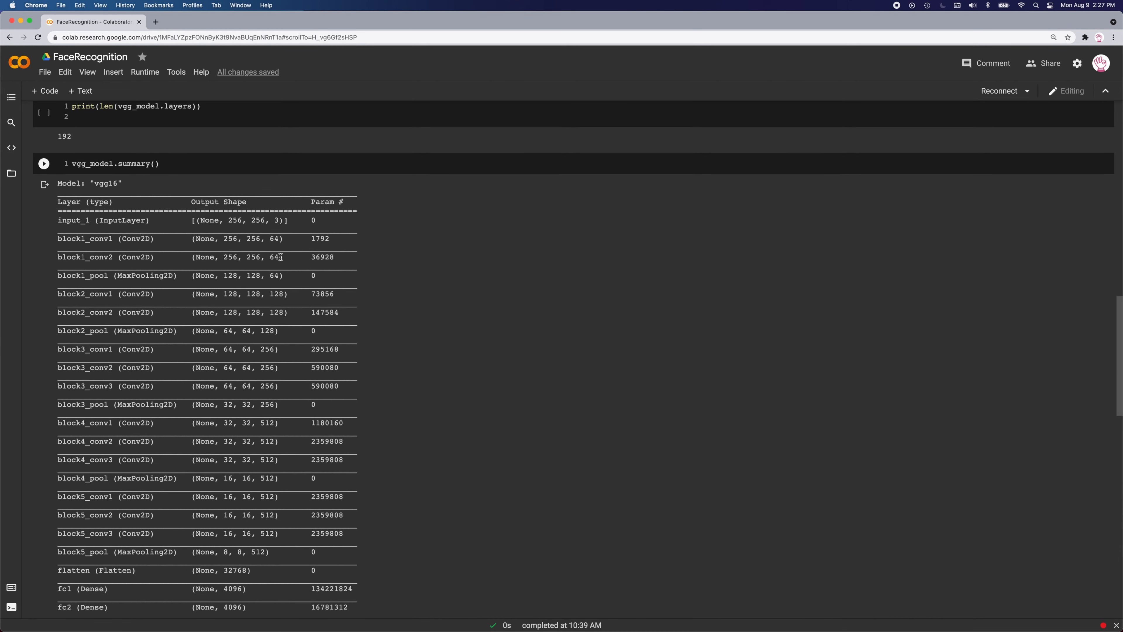
mouse_move(285, 255)
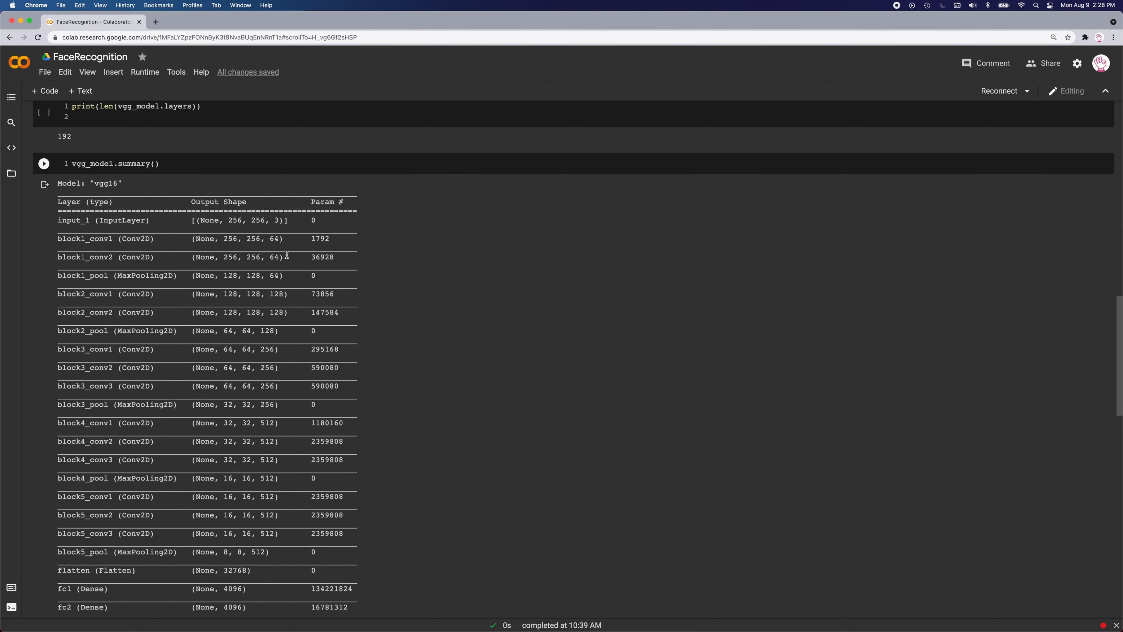
mouse_move(310, 243)
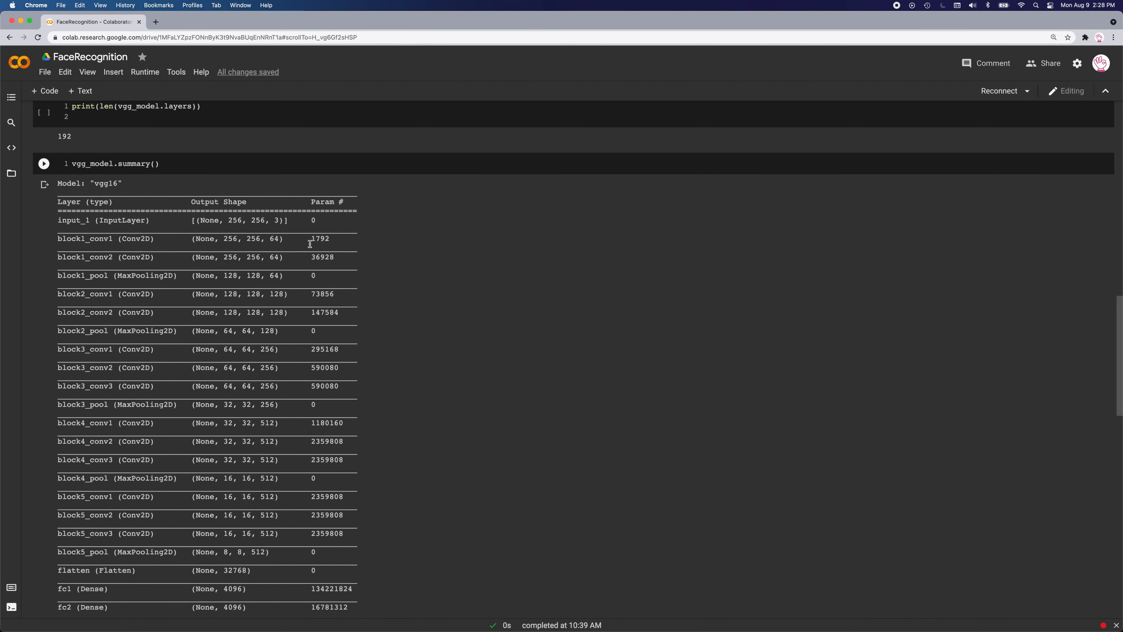
mouse_move(224, 256)
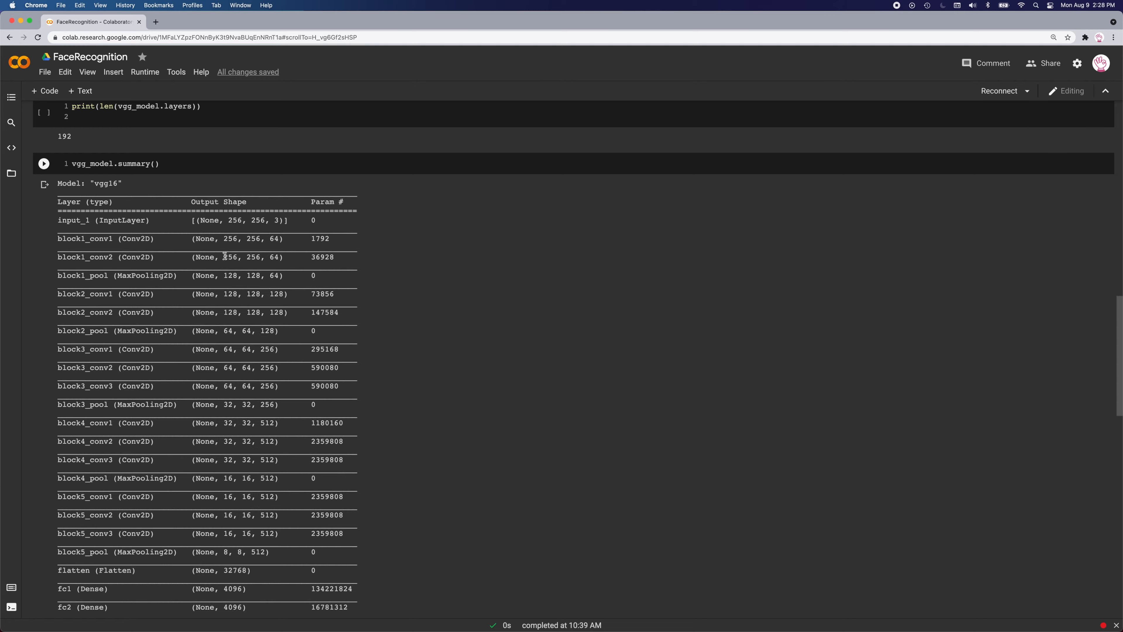
scroll("down", 3)
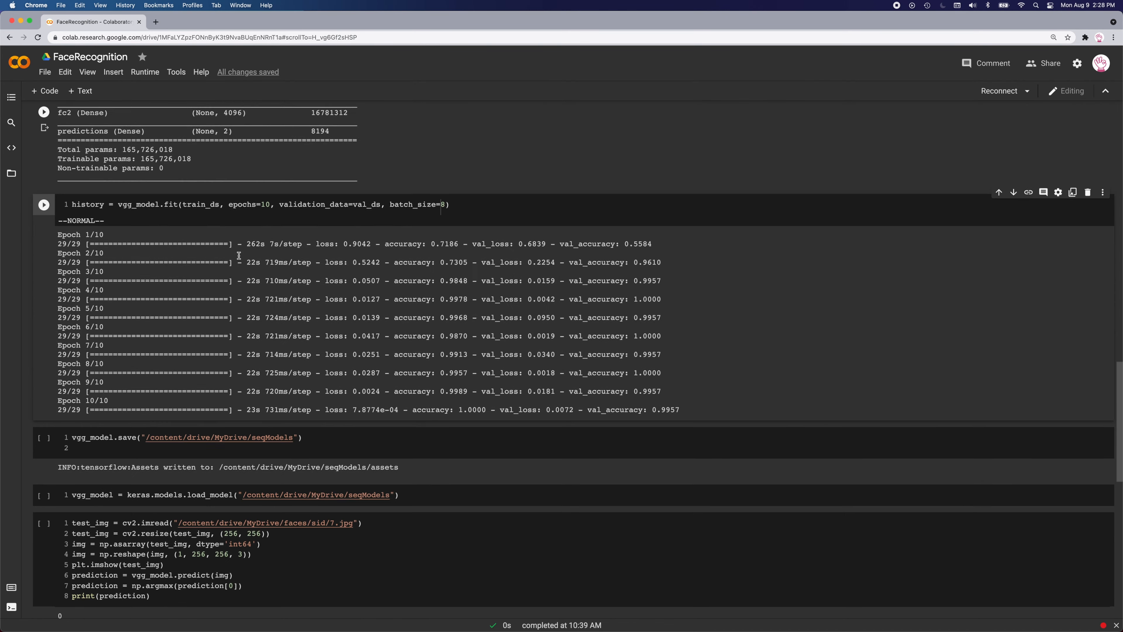
scroll("down", 3)
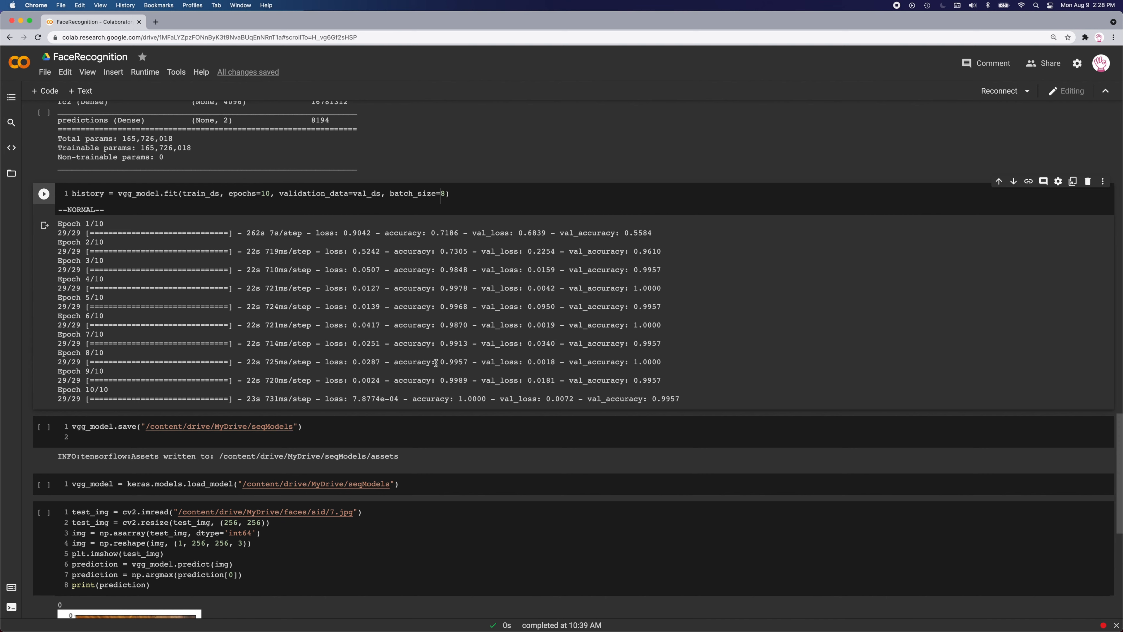
mouse_move(412, 364)
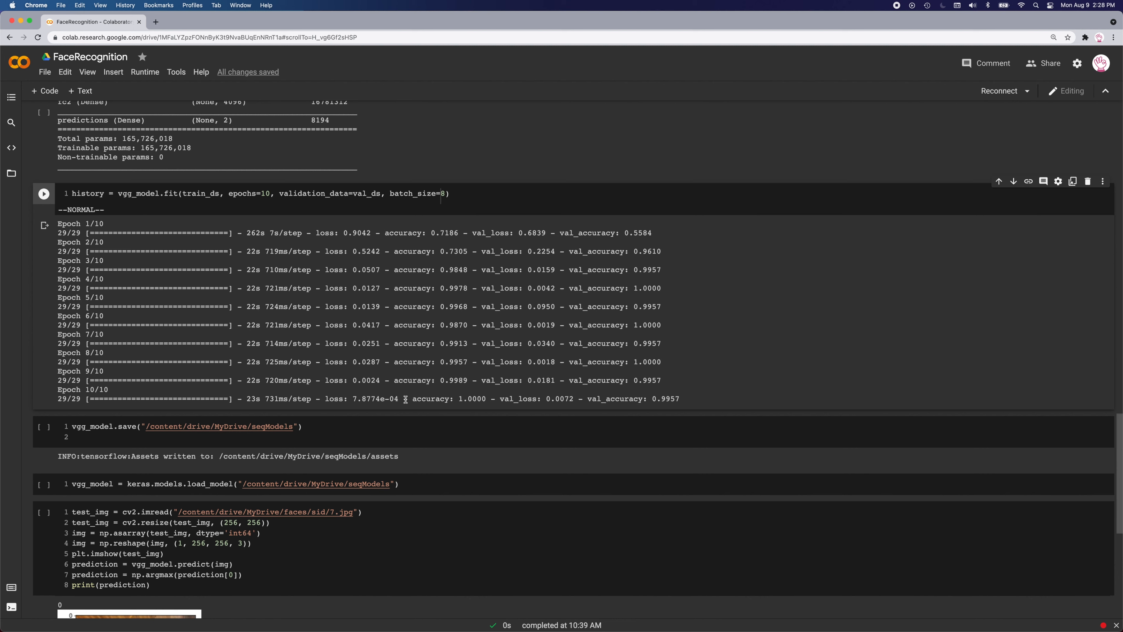
mouse_move(653, 398)
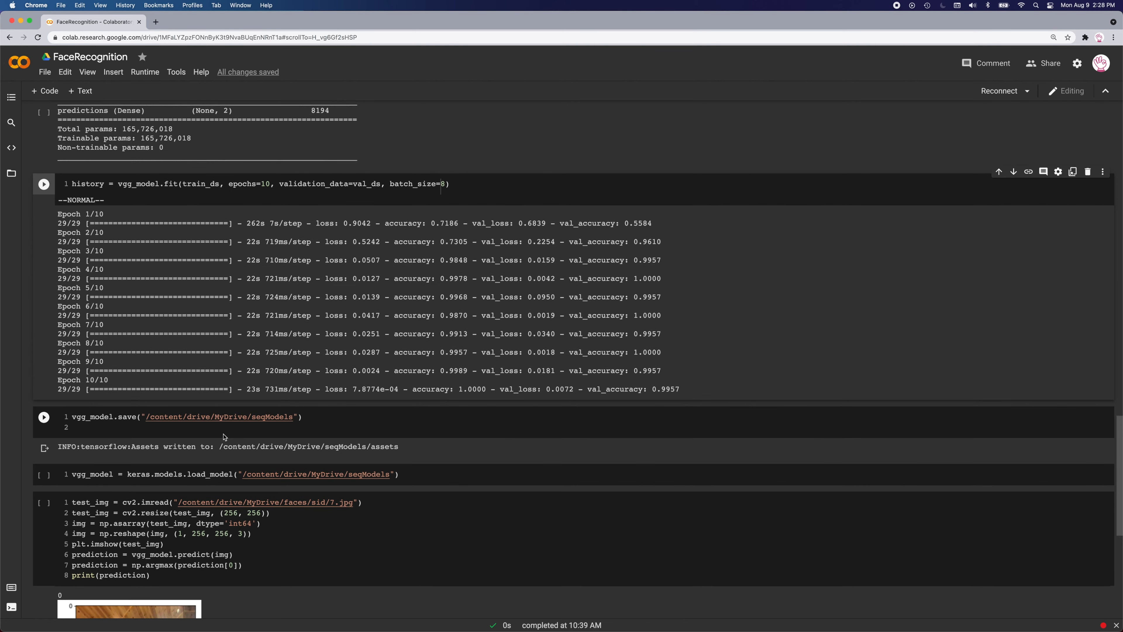
scroll("down", 3)
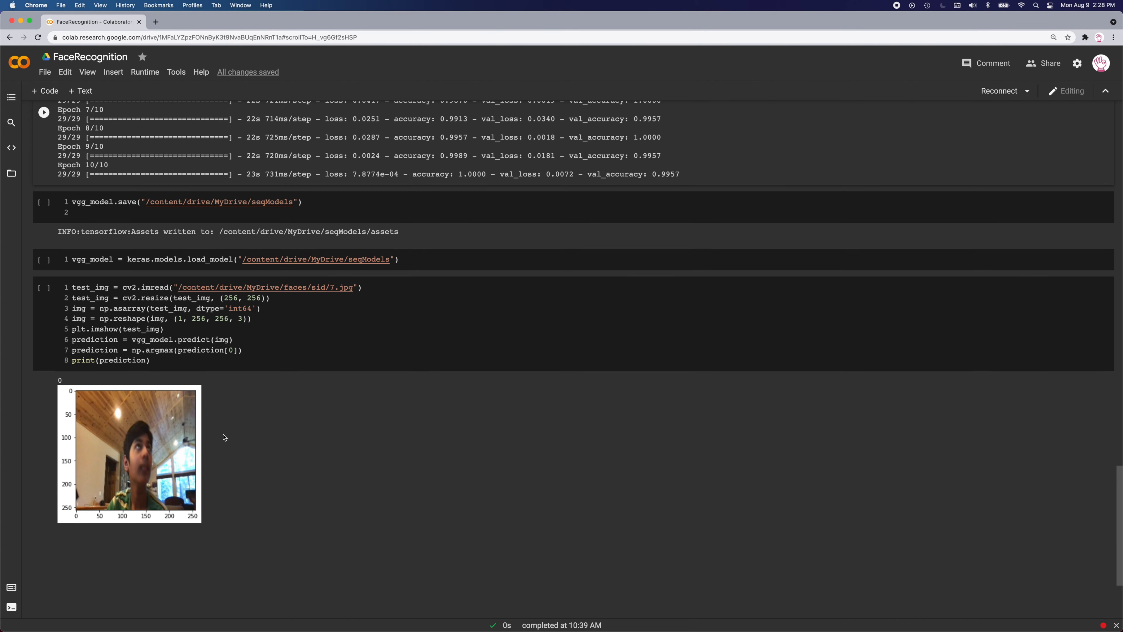